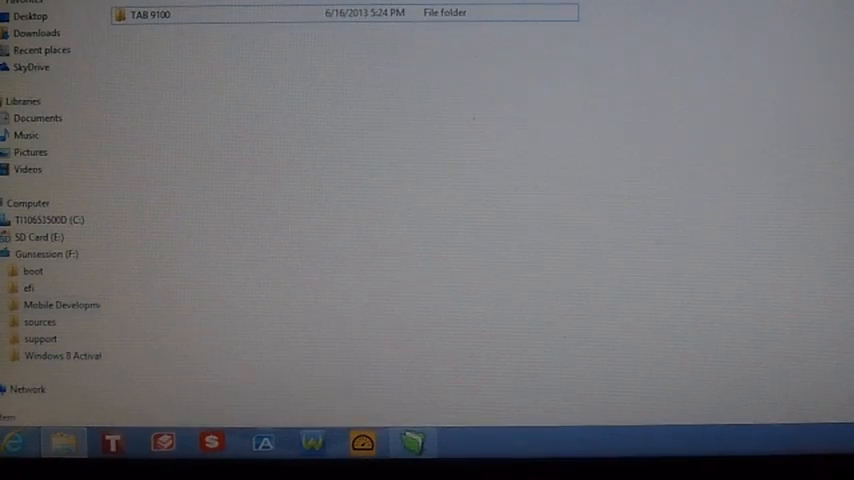
- Open the inner TAB 9100 folder on the Gunsession drive
left_click(150, 13)
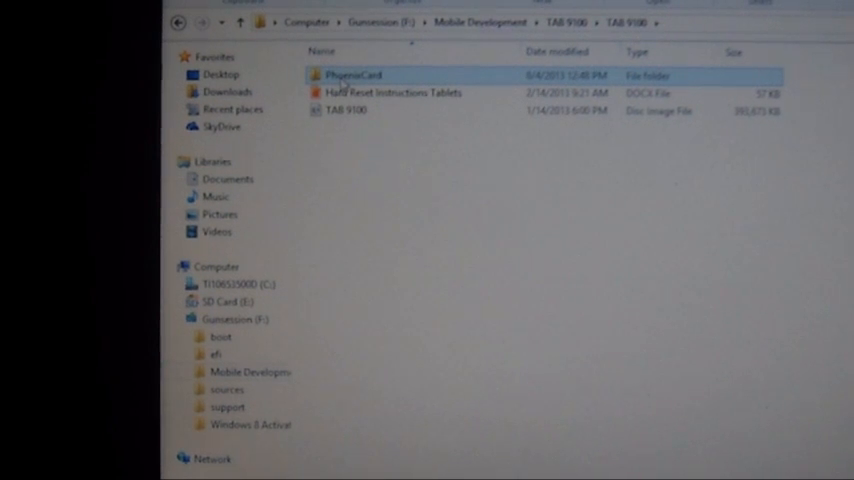
- Open the PhoenixCard folder and launch PhoenixCard.exe from its file list
left_click(365, 166)
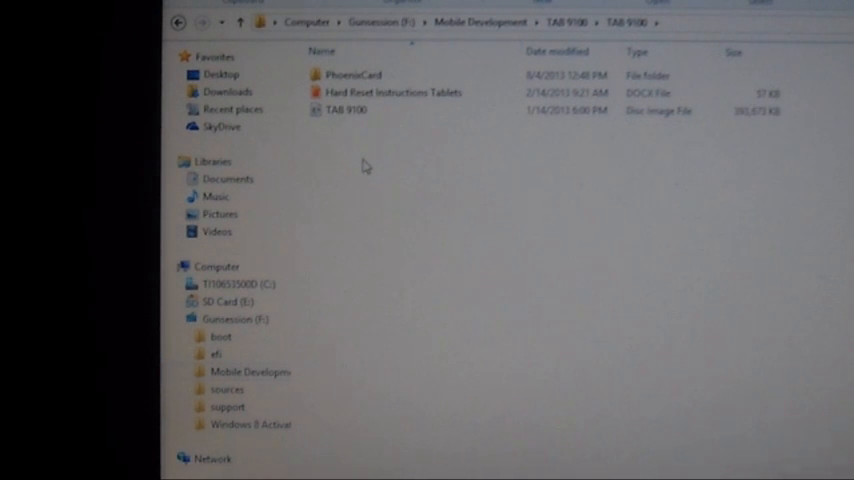
left_click(392, 92)
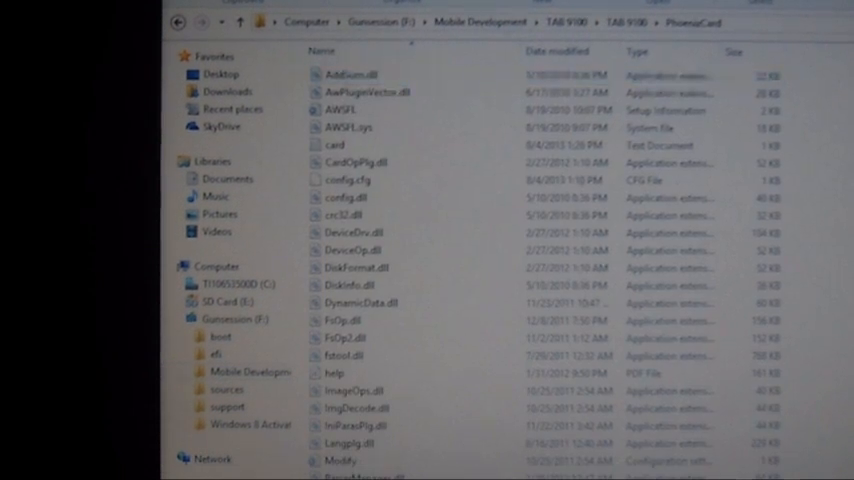
scroll("down", 3)
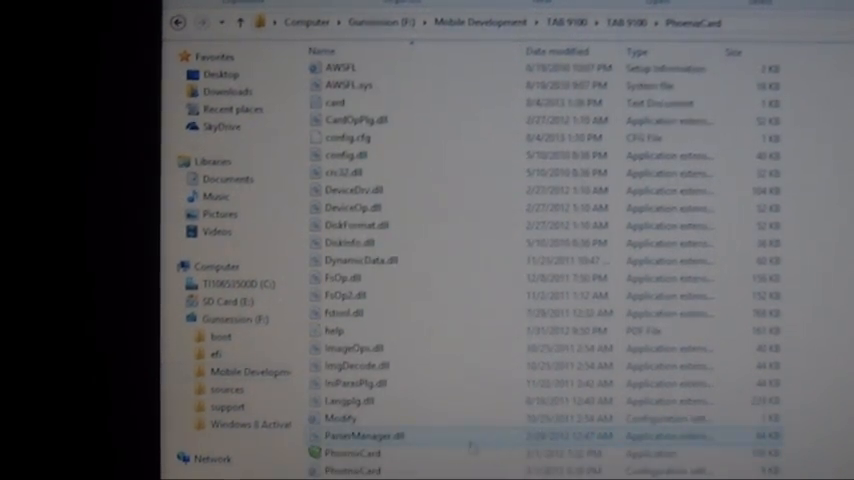
left_click(353, 453)
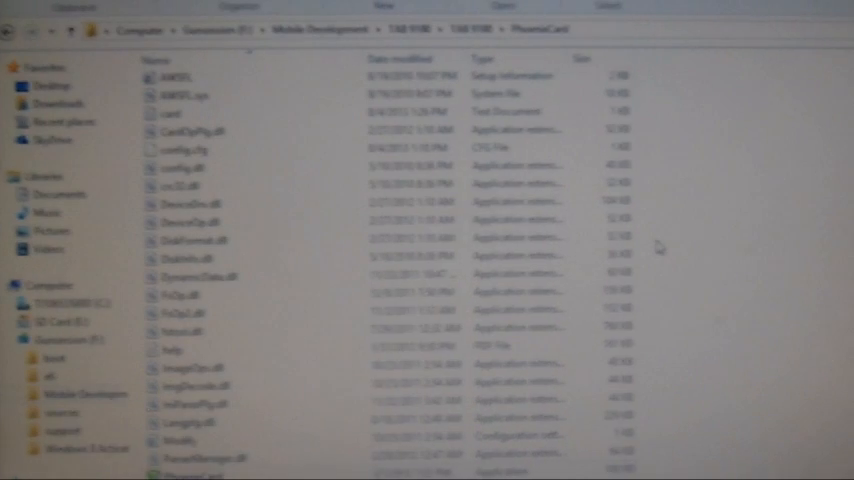
- Select drive E:\ from the Disk drop-down as the write target
left_click(205, 94)
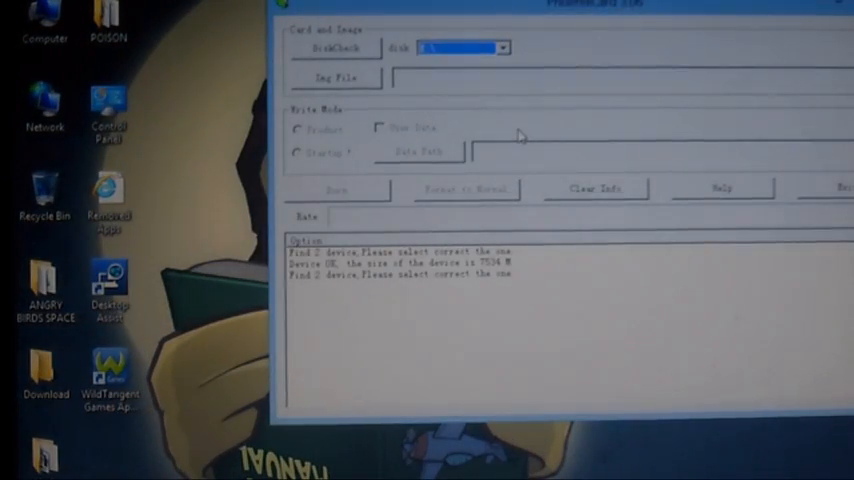
mouse_move(475, 95)
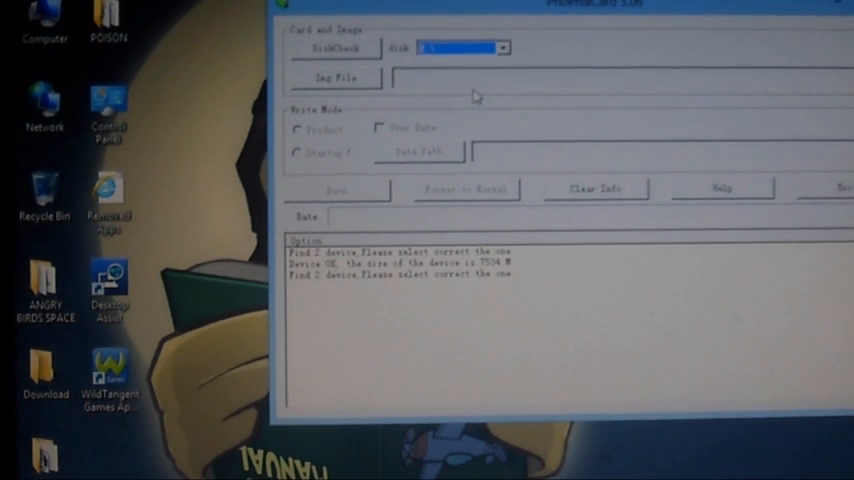
left_click(504, 47)
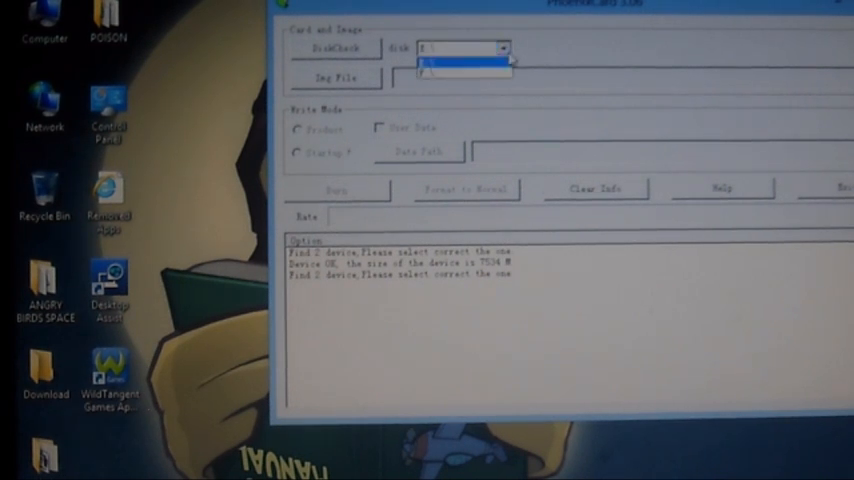
left_click(460, 66)
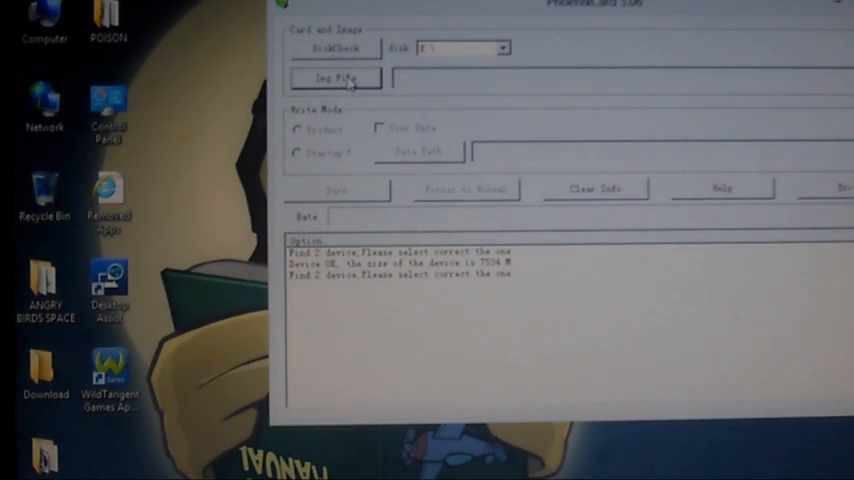
- Browse to Mobile Development > TAB 9100 and select the TAB 9100 image file
left_click(335, 77)
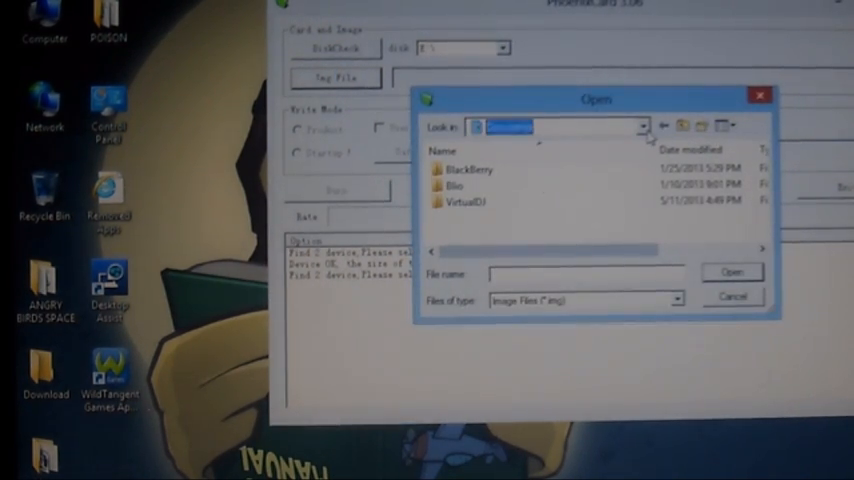
left_click(641, 127)
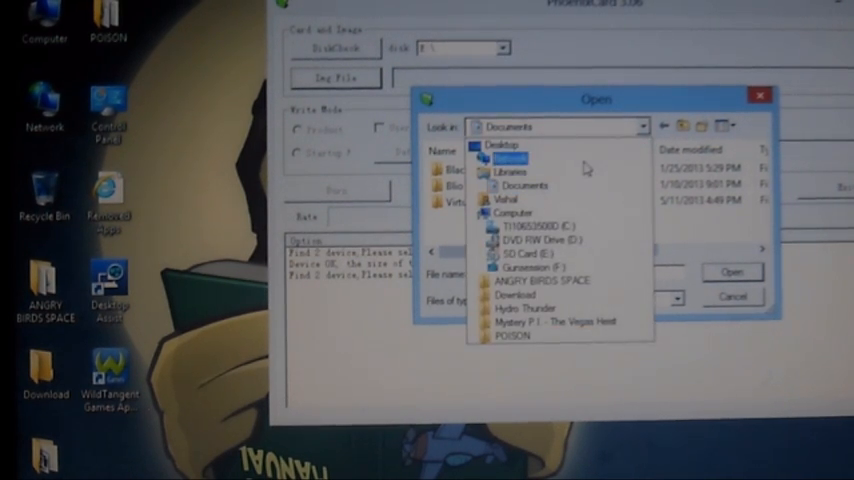
left_click(538, 240)
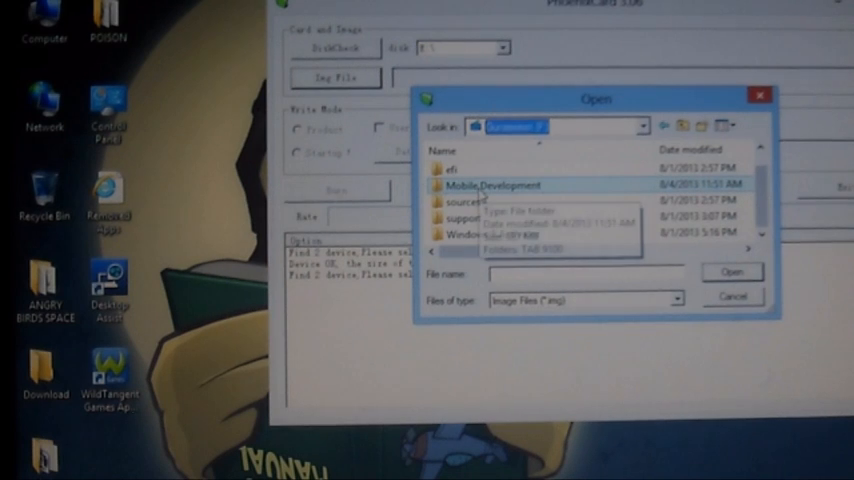
double_click(498, 186)
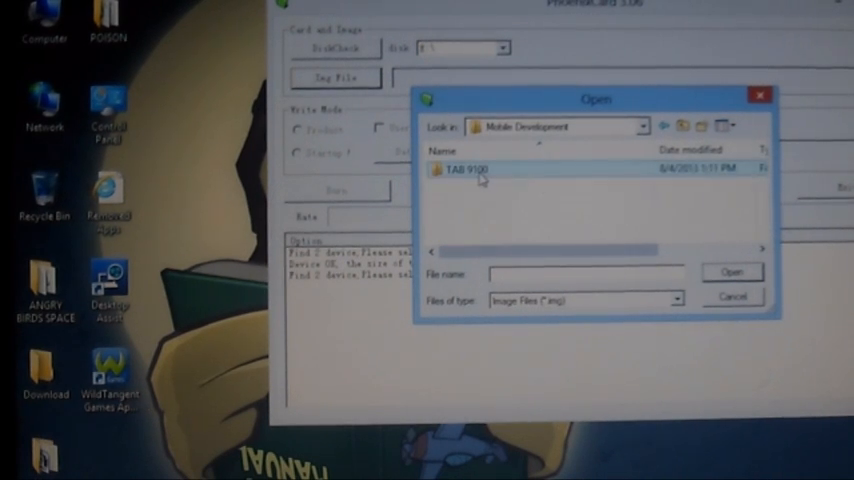
double_click(472, 170)
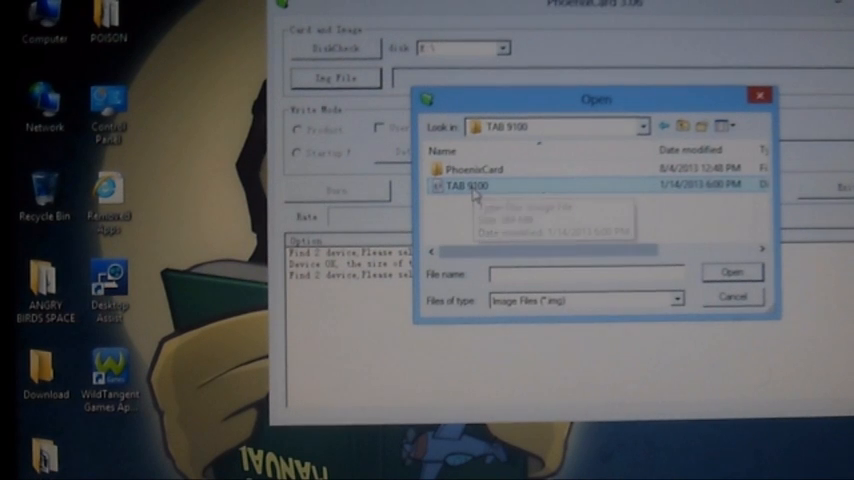
left_click(472, 186)
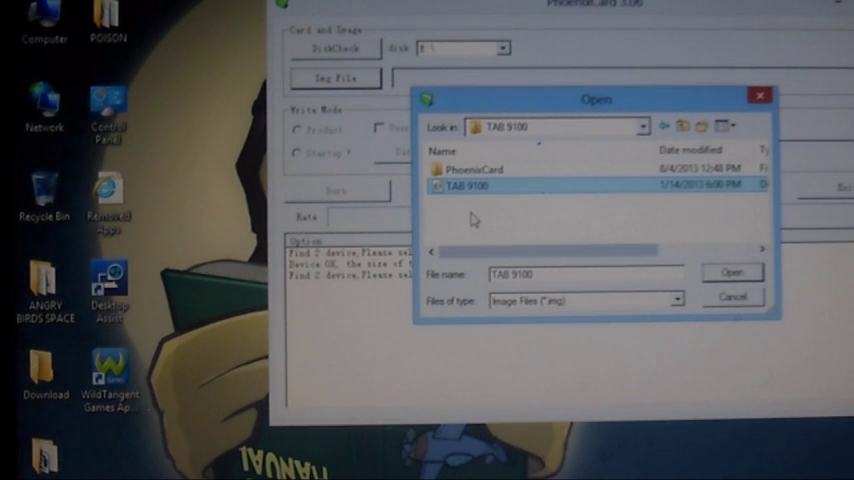
mouse_move(555, 195)
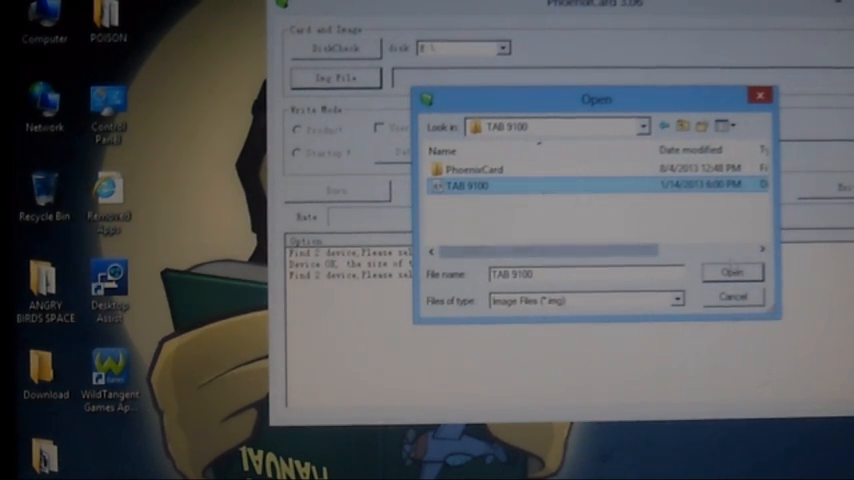
- Load the TAB 9100 image and pick the SD card as the target disk
left_click(732, 271)
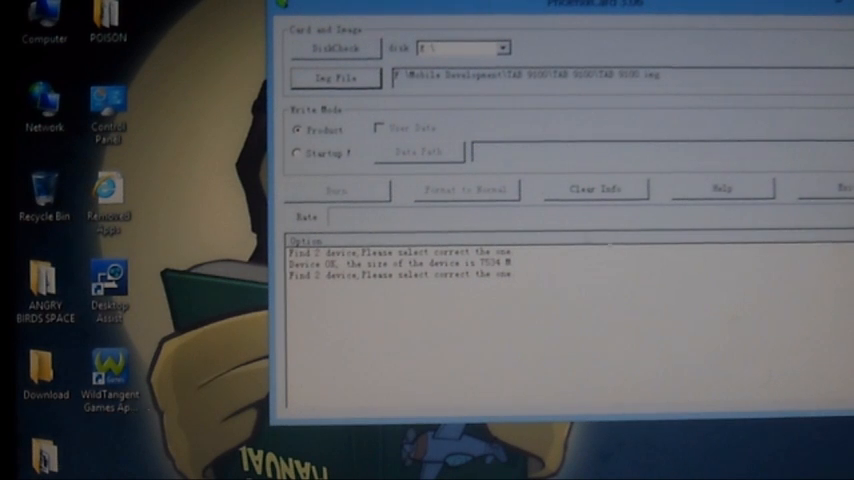
mouse_move(518, 224)
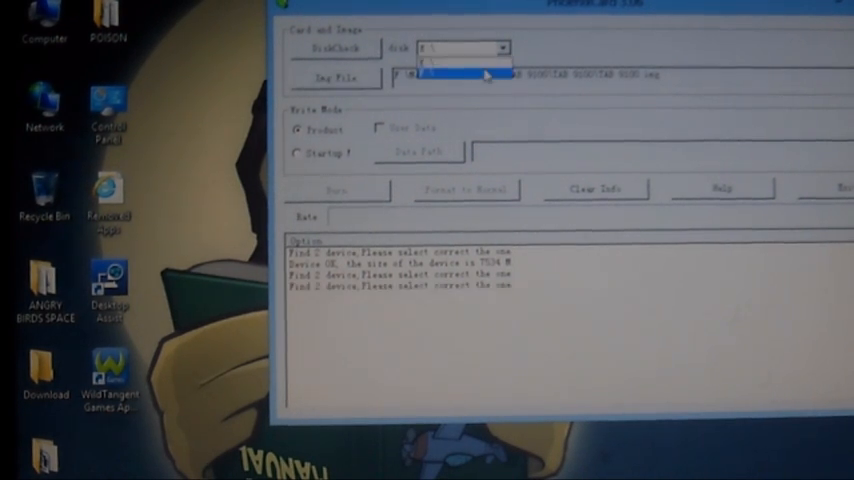
left_click(465, 73)
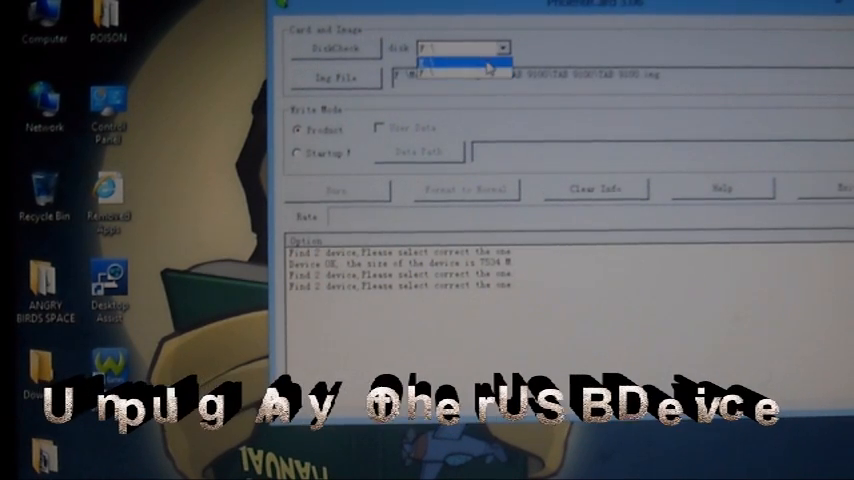
left_click(460, 58)
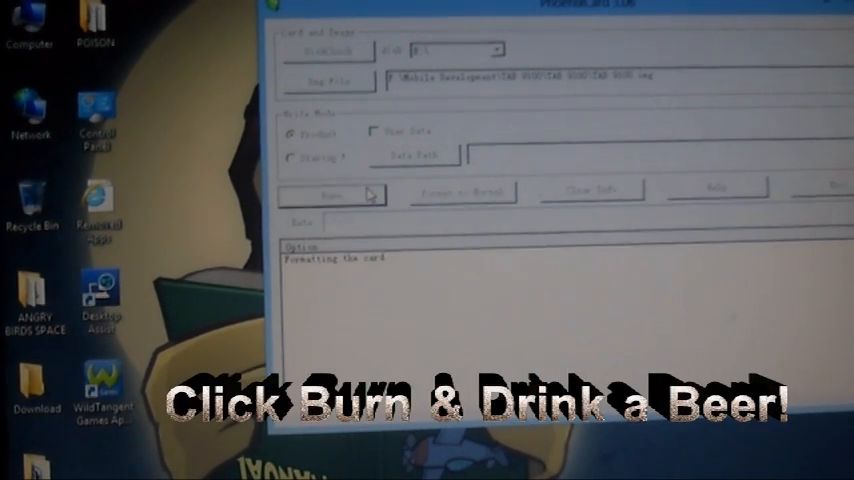
left_click(367, 108)
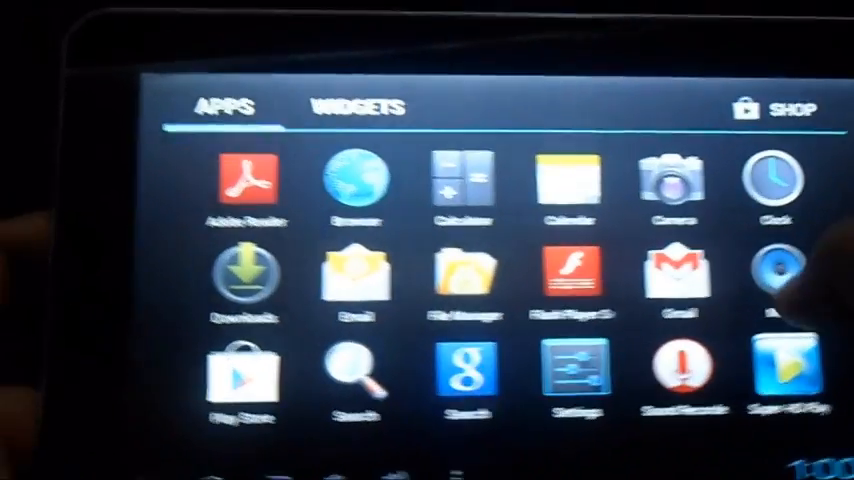
- Switch the tablet's app drawer to the WIDGETS tab
left_click(355, 107)
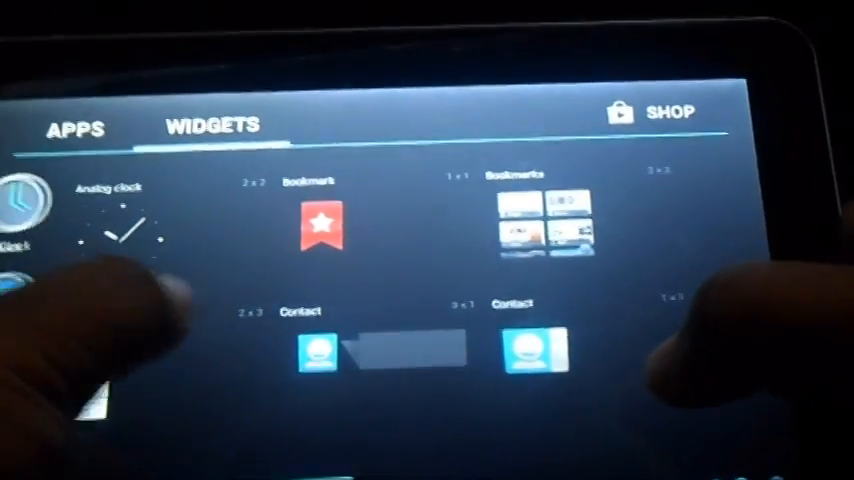